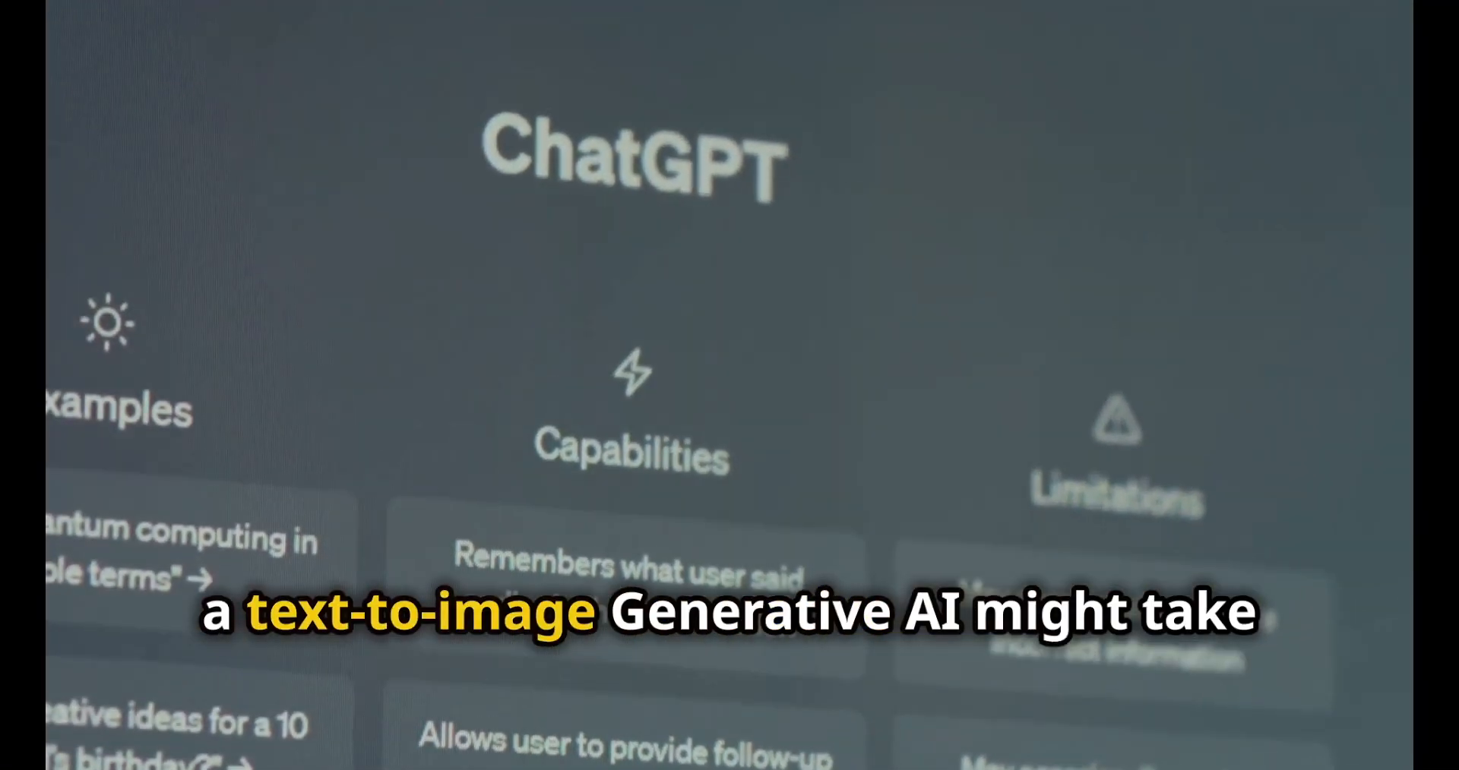
Scroll down the 'The cat chased the ball' visualization toward the example sentences list
scroll(down, 3)
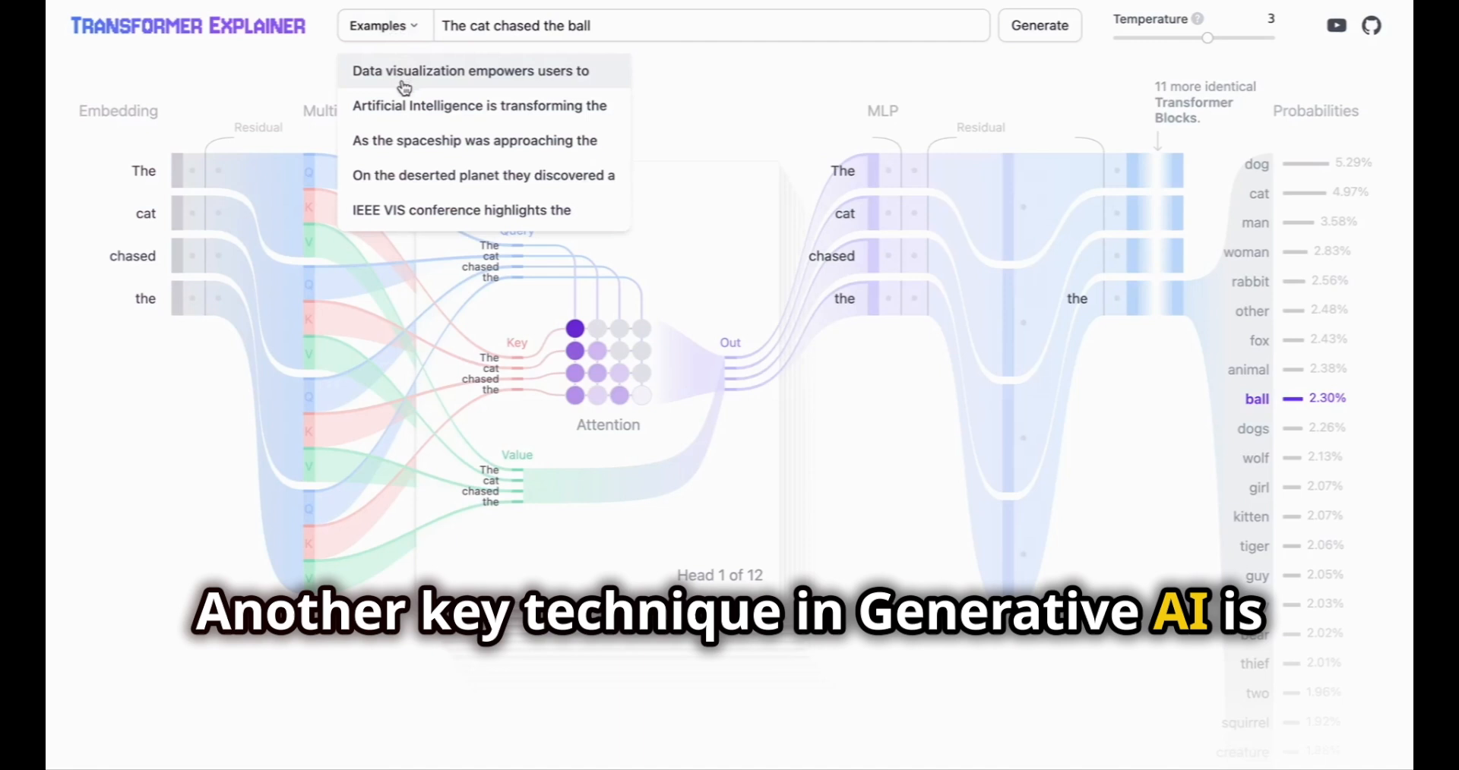
Load the example 'Artificial Intelligence is transforming the' and generate 'ways' as the next token
click(479, 105)
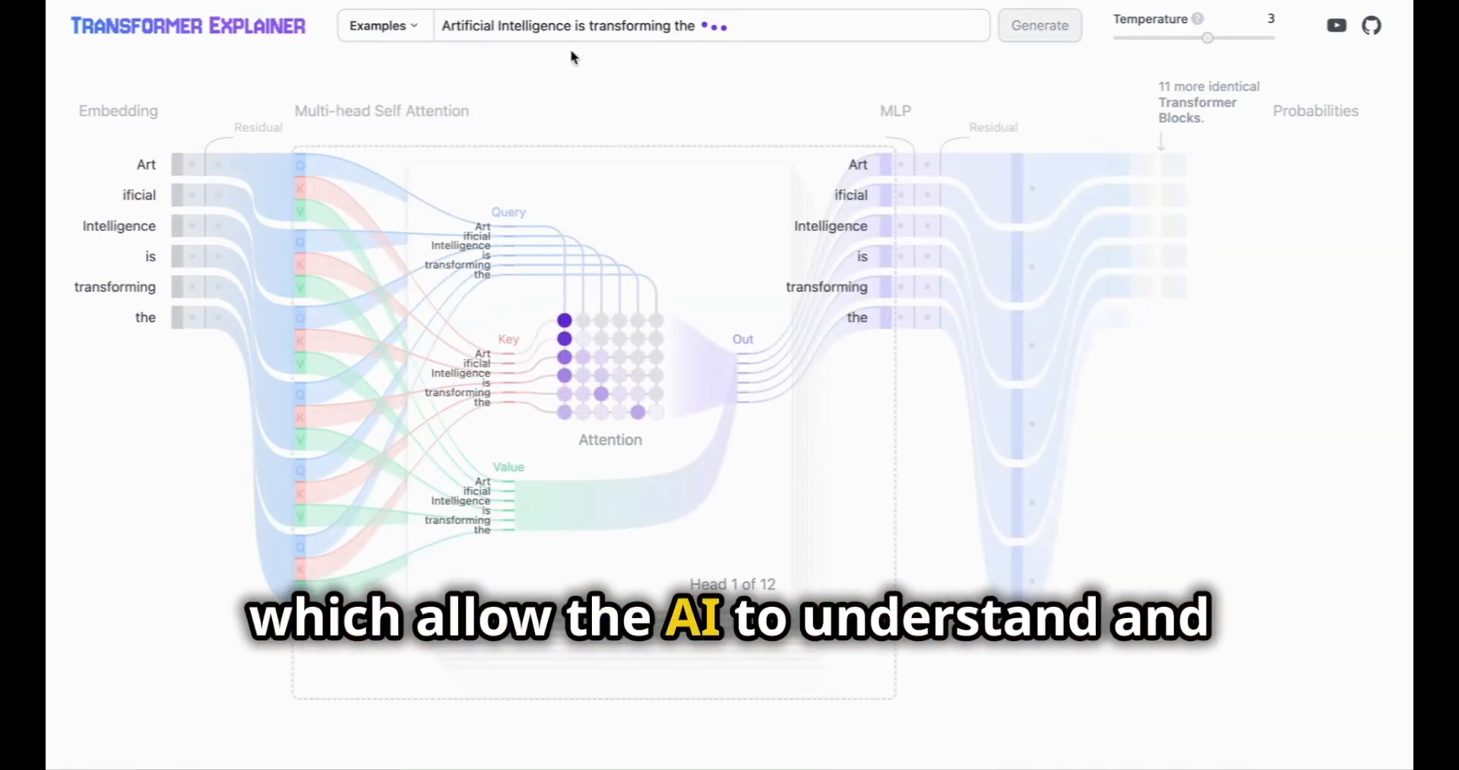
click(1039, 26)
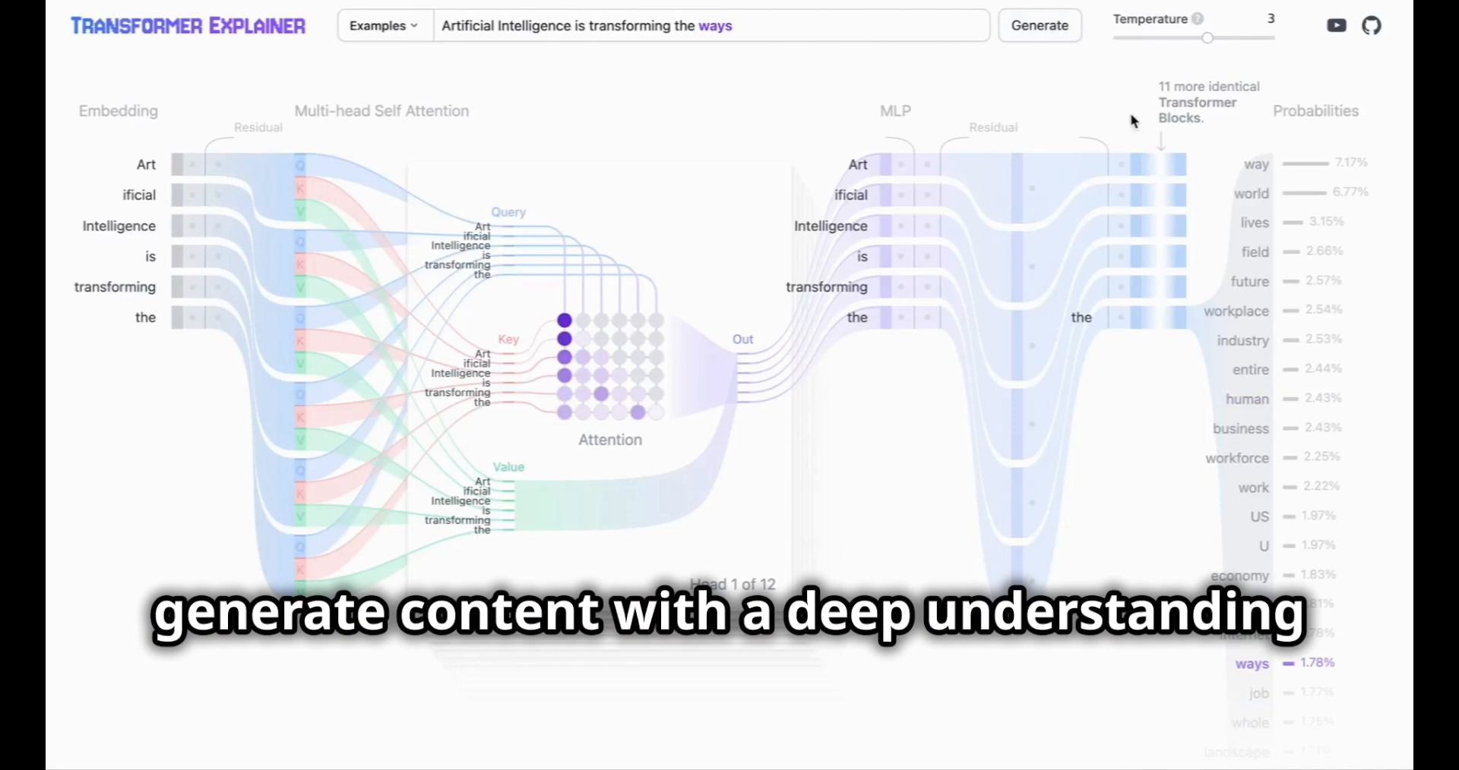